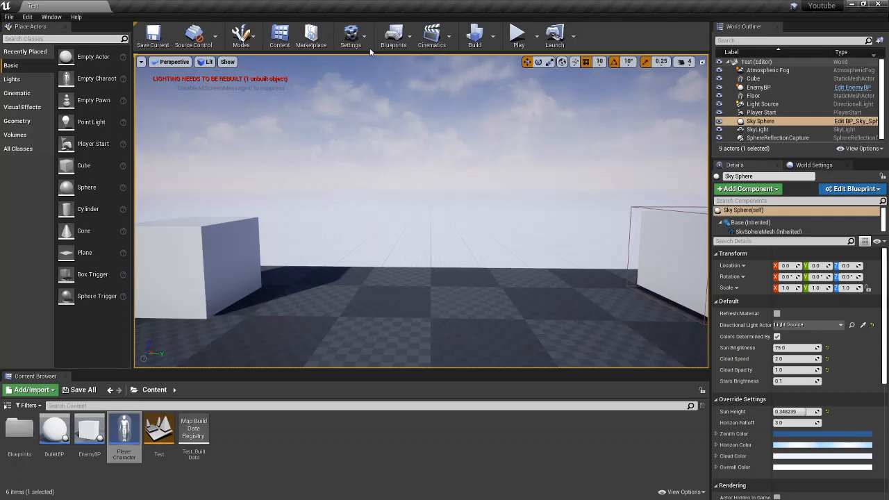
Show the Input page of Project Settings with its action and axis mappings.
left_click(350, 35)
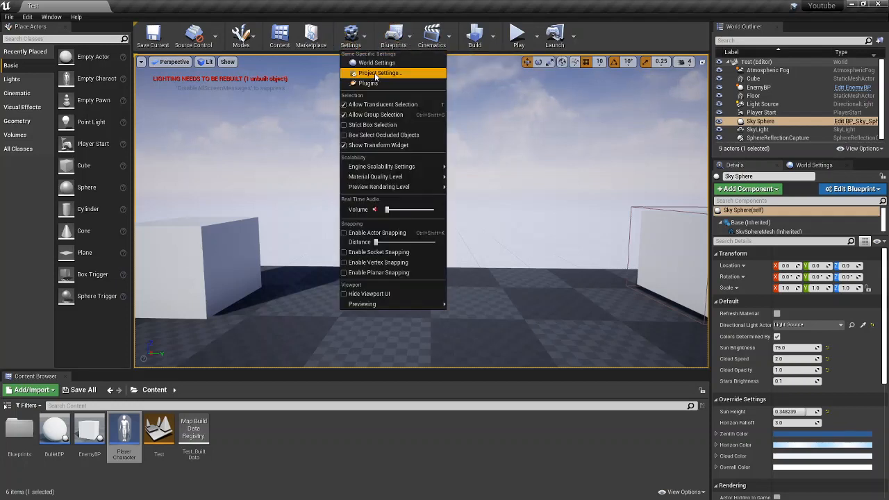
left_click(373, 73)
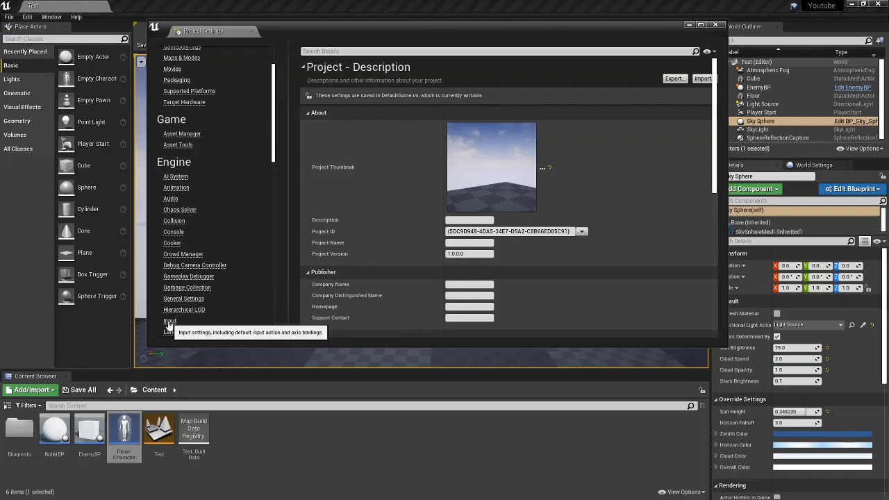
left_click(170, 321)
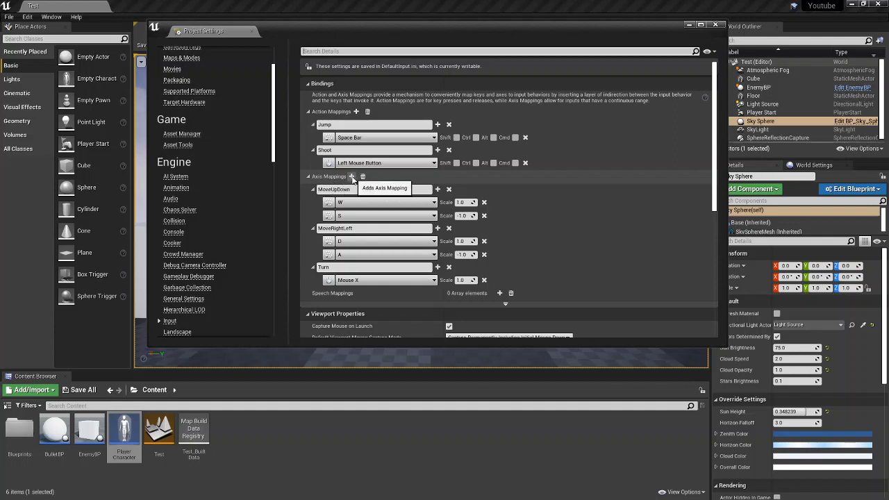
Add a LookUpDown axis mapping bound to Mouse Y with scale -1.
left_click(351, 176)
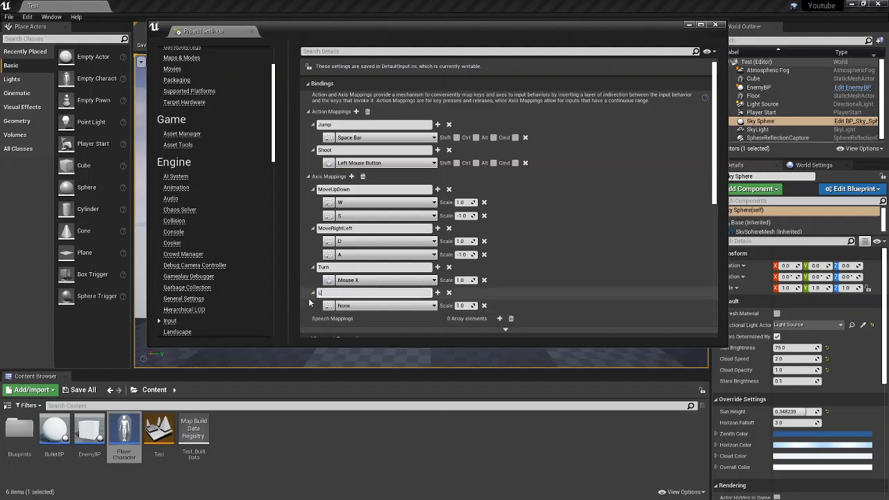
type("LookUpDo")
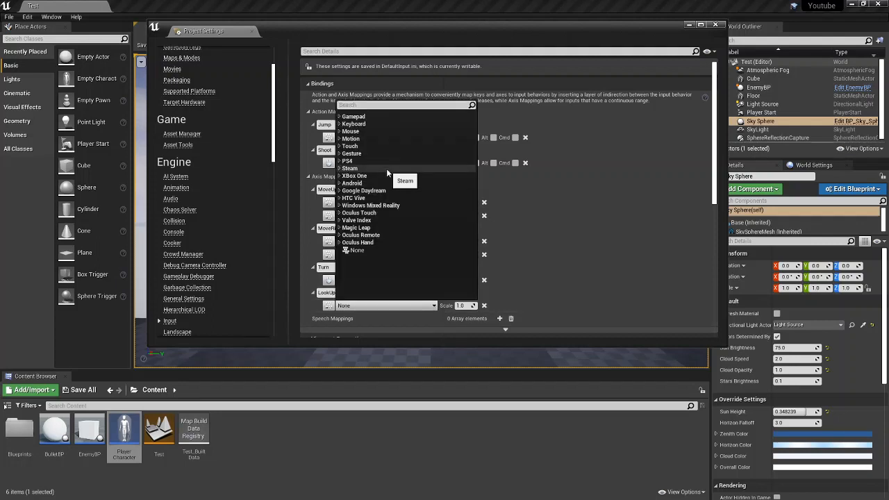
type("mouse")
left_click(466, 306)
type("-1")
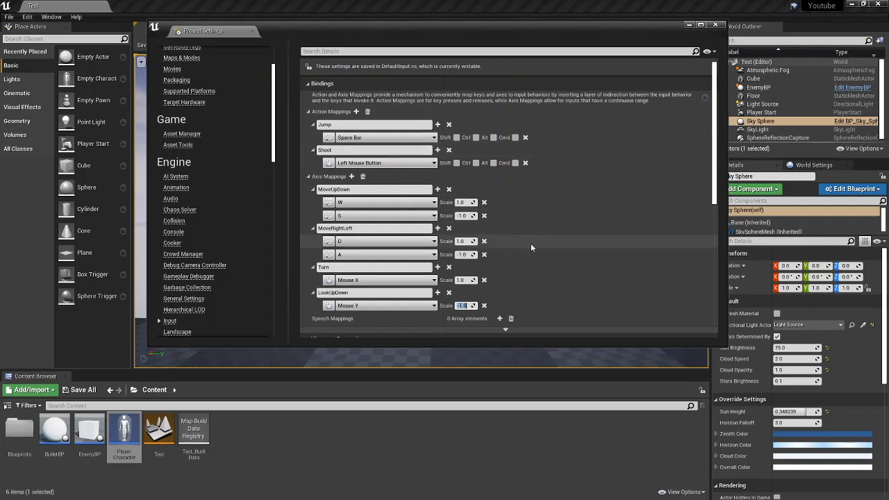
mouse_move(436, 6)
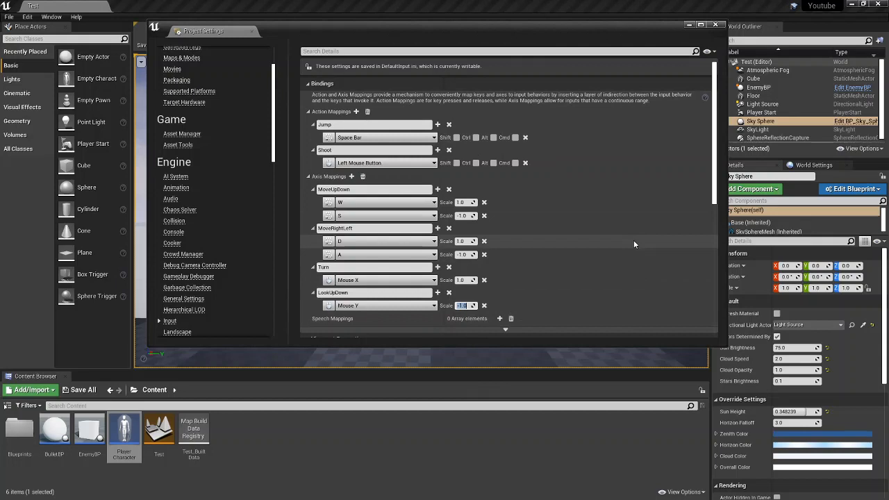
mouse_move(598, 301)
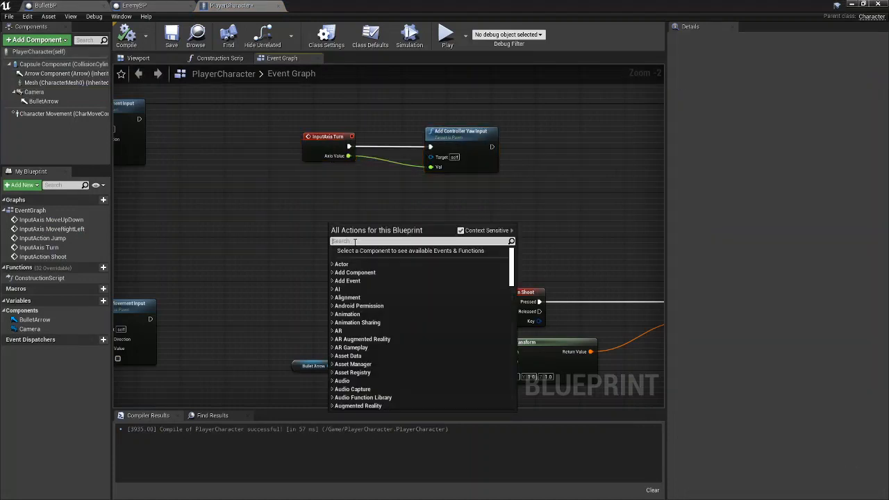
Place an InputAxis LookUpDown event node in the PlayerCharacter graph.
type("input")
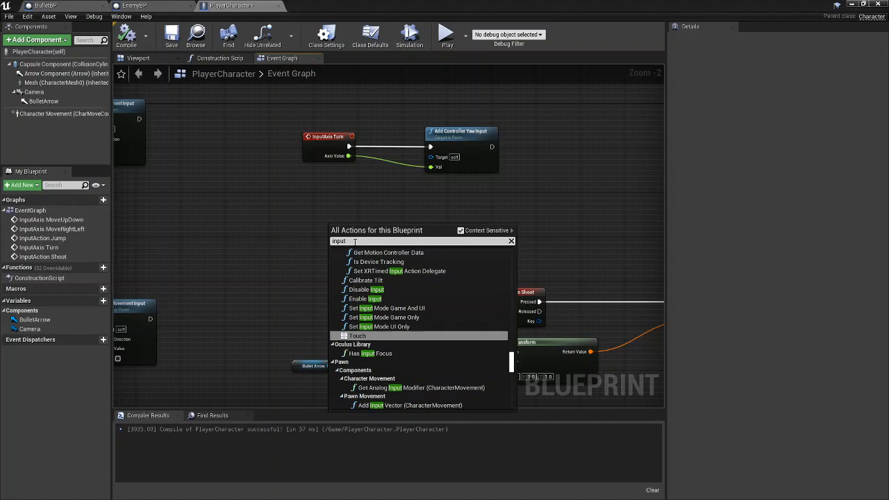
type("Le")
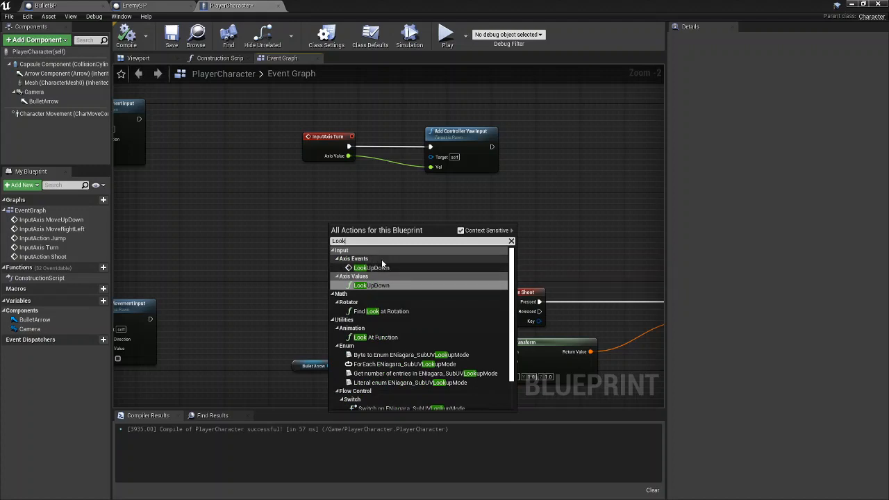
left_click(368, 285)
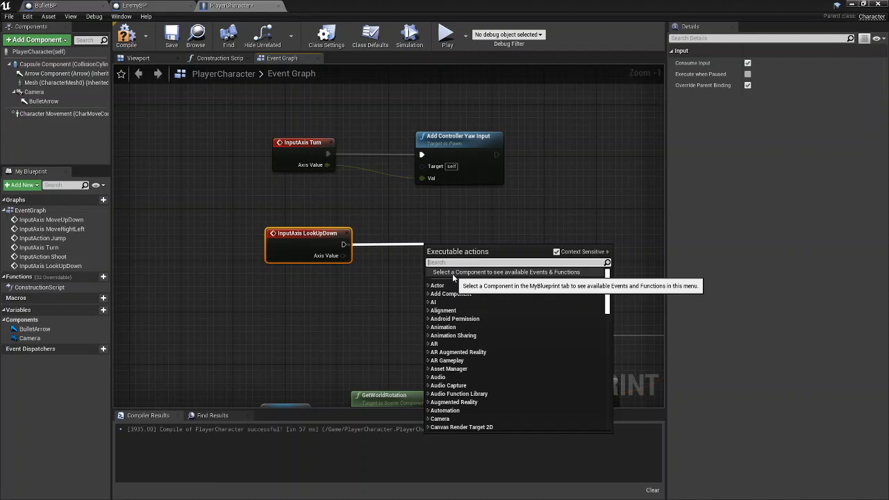
Connect the LookUpDown event to an Add Controller Pitch Input node.
type("add controller")
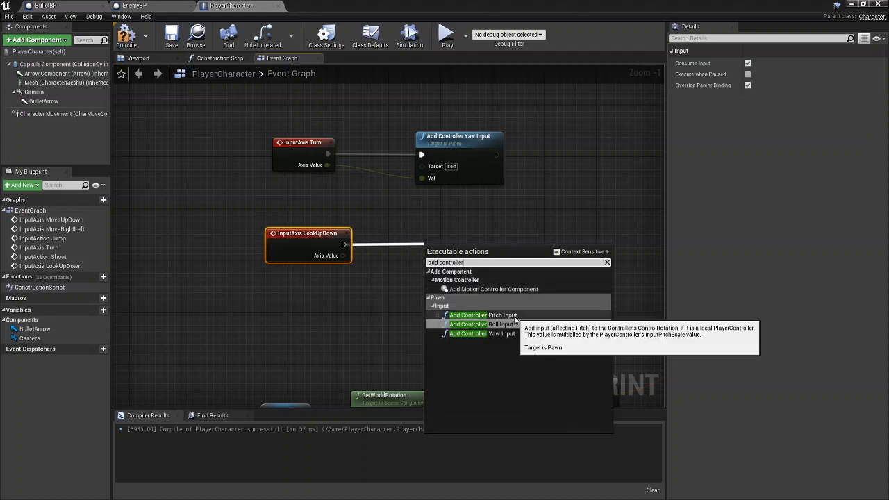
left_click(467, 315)
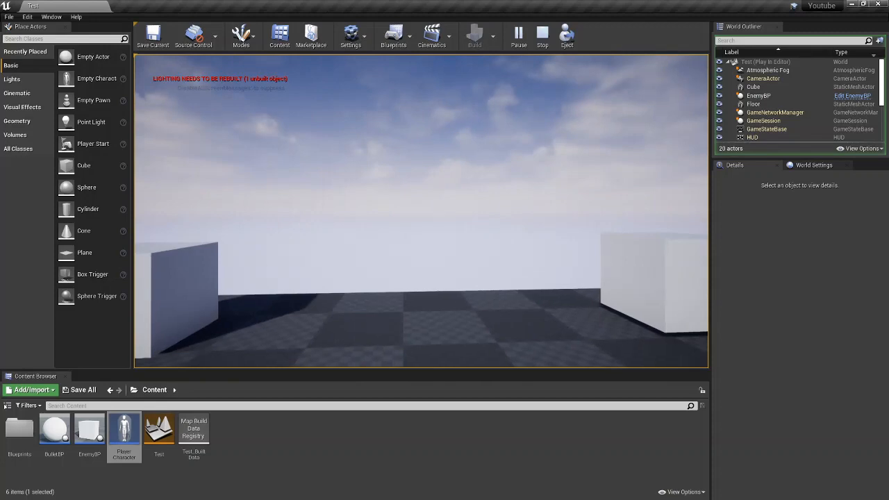
Return to the PlayerCharacter blueprint and select its Camera component.
double_click(124, 428)
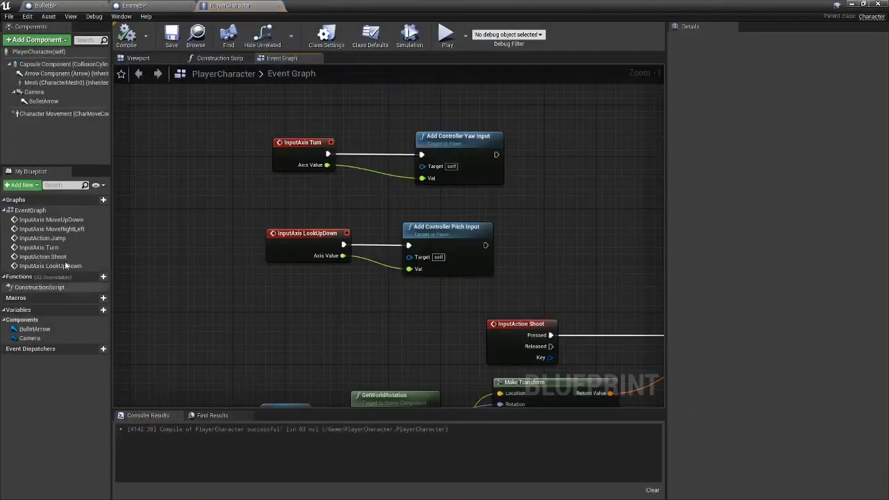
left_click(34, 92)
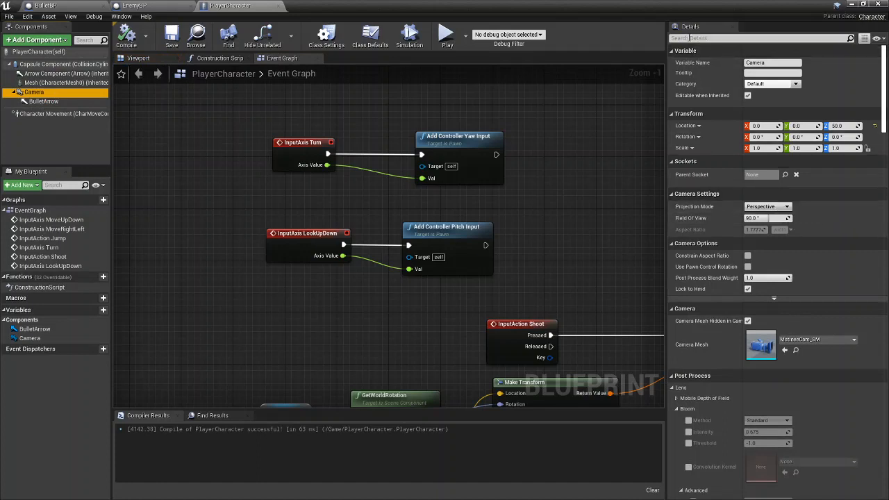
mouse_move(33, 92)
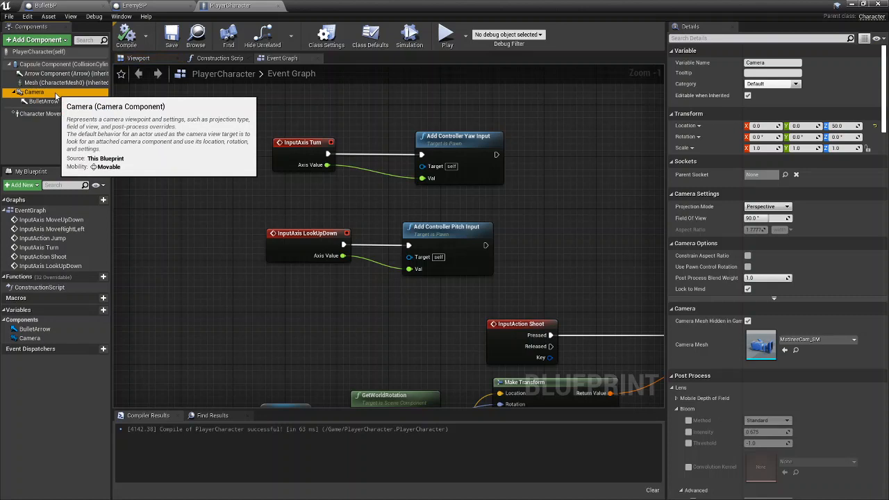
left_click(35, 39)
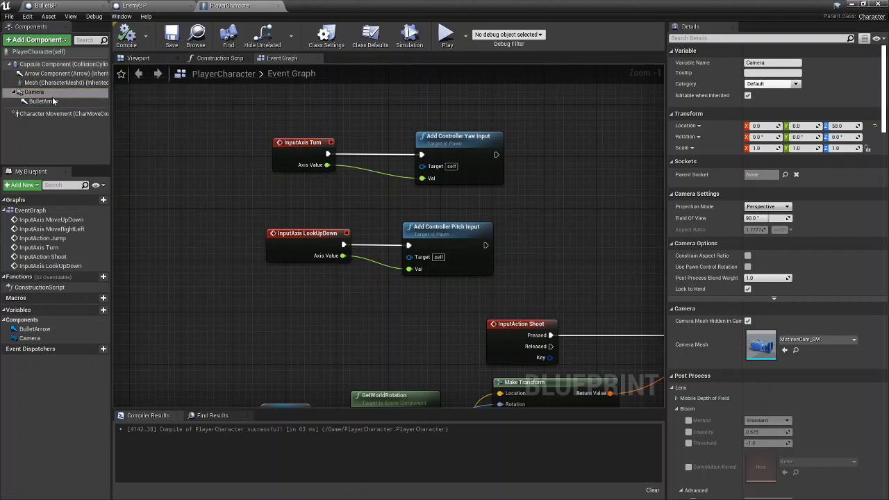
Reselect the Camera component and filter its Details for 'pawn'.
left_click(35, 40)
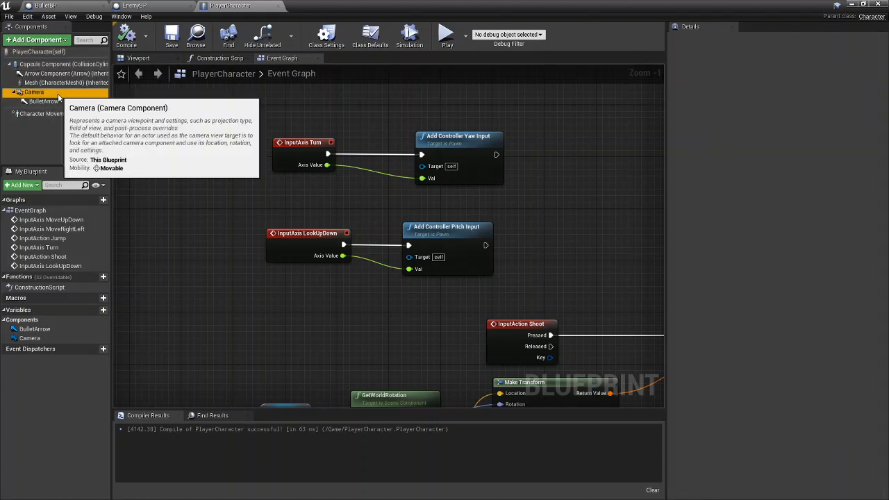
left_click(34, 92)
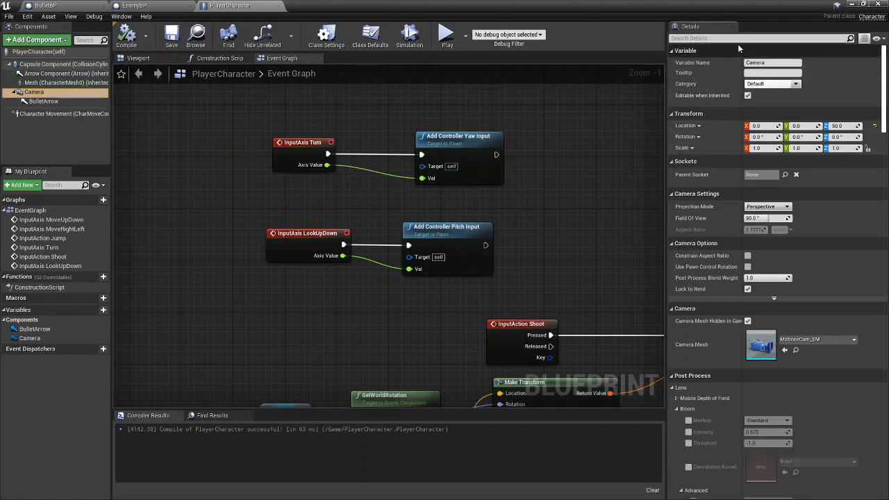
type("pawn")
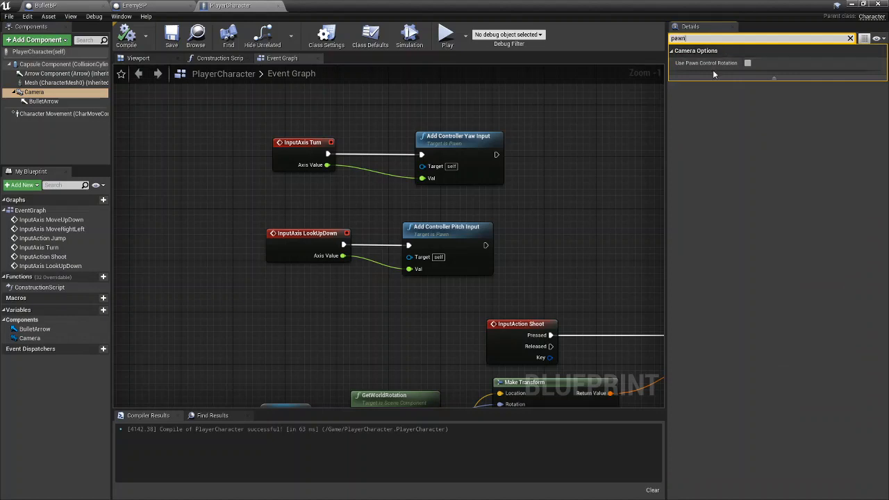
mouse_move(723, 68)
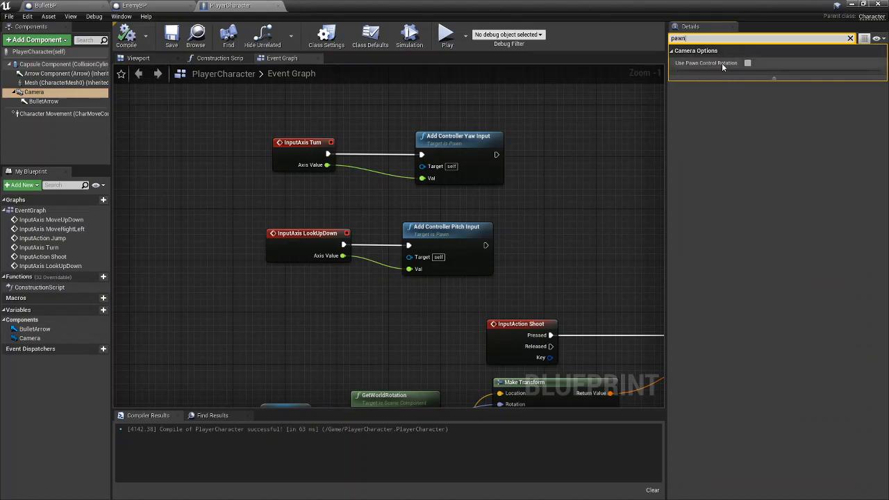
Enable Use Pawn Control Rotation on the Camera and confirm it stays on.
left_click(748, 64)
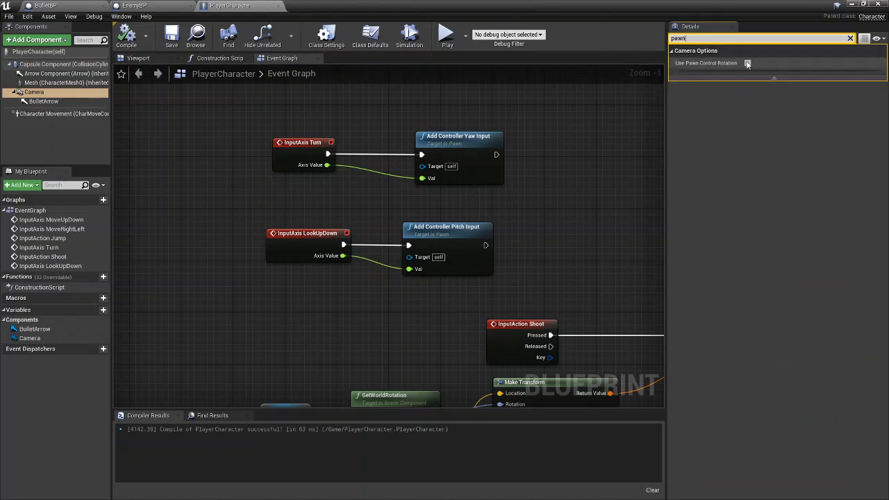
left_click(750, 64)
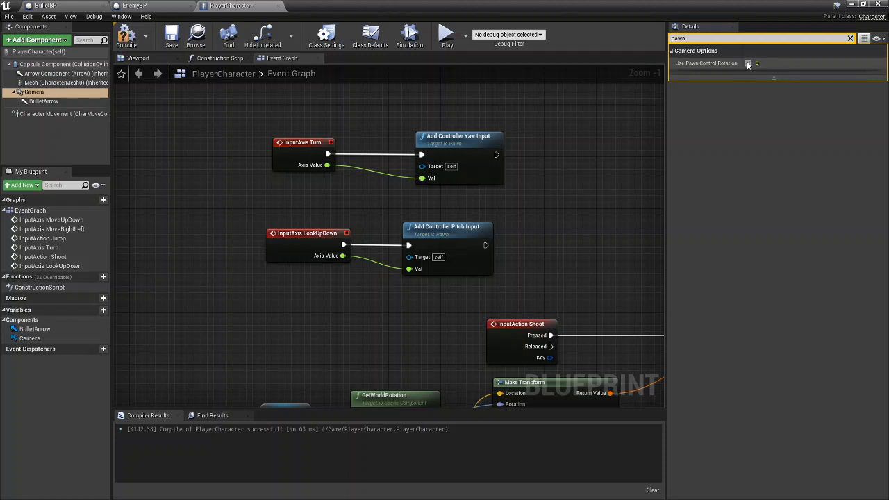
left_click(36, 40)
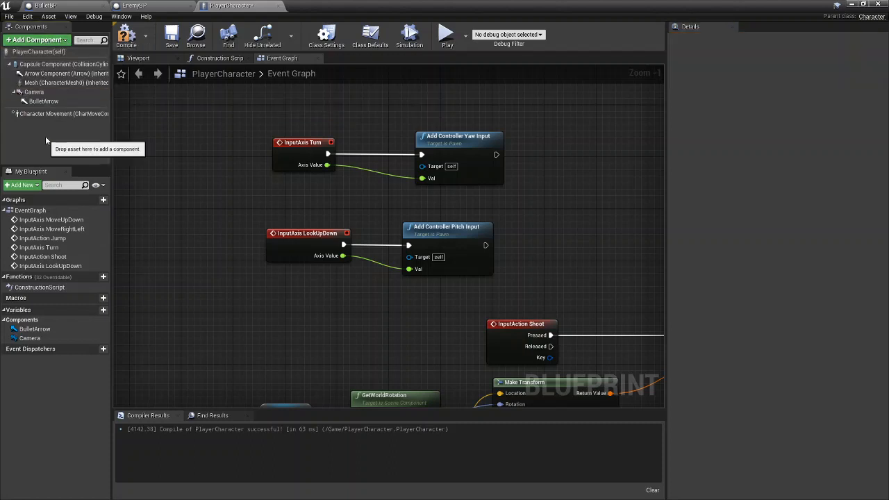
left_click(34, 91)
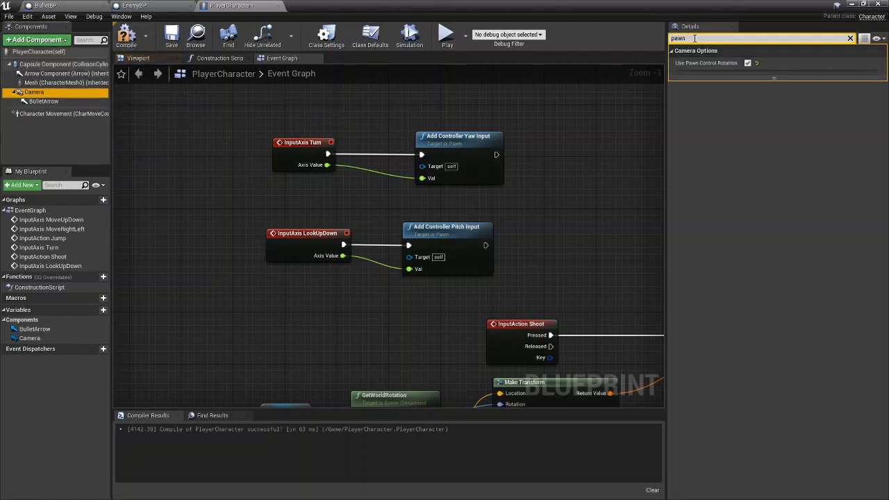
mouse_move(706, 39)
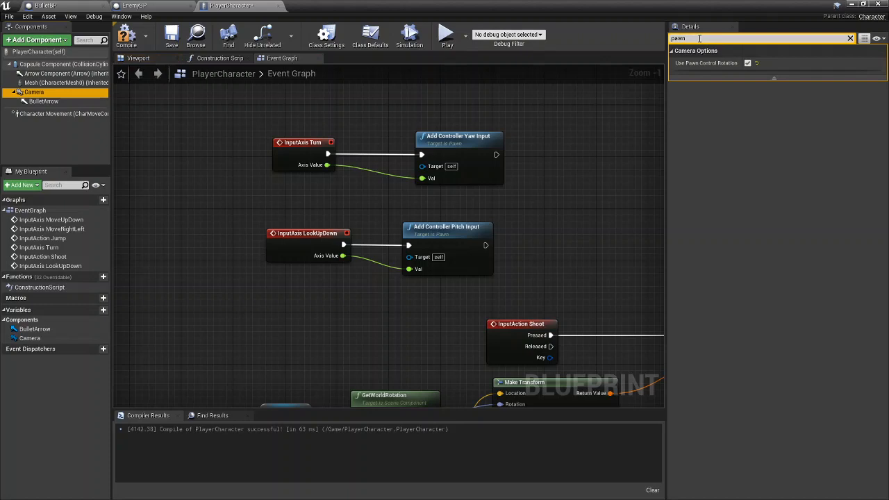